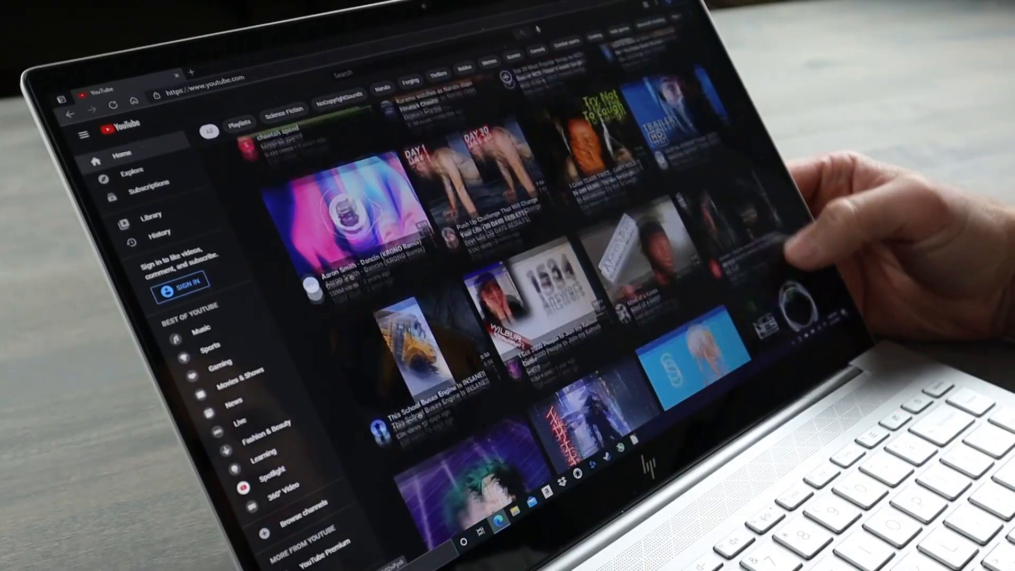
scroll("down", 3)
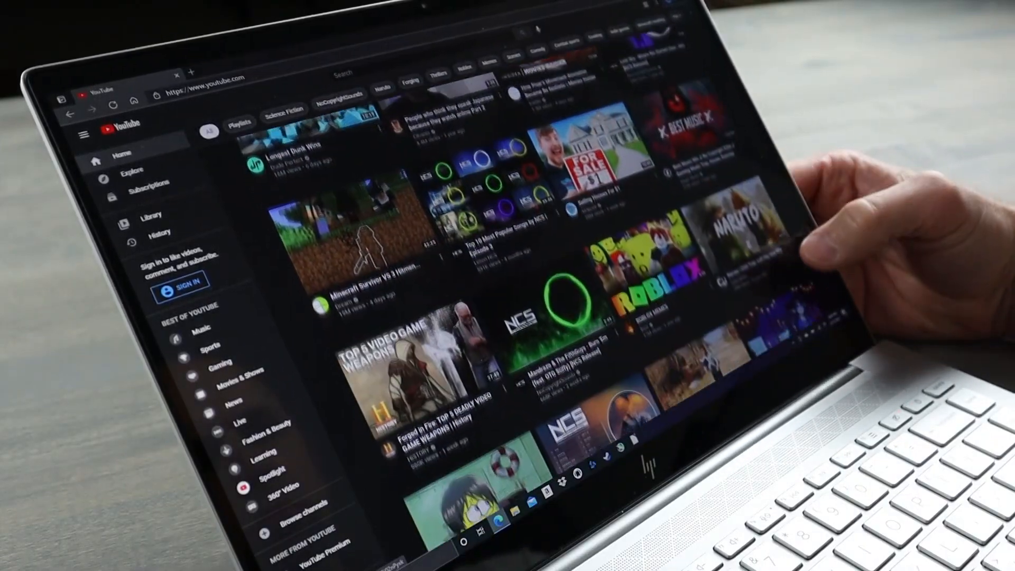
scroll("down", 3)
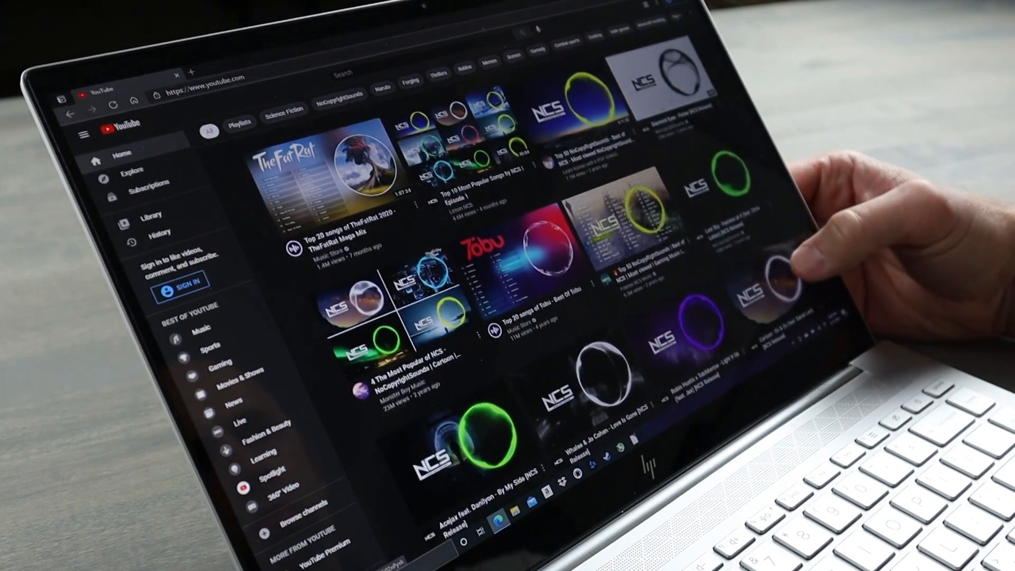
scroll("down", 3)
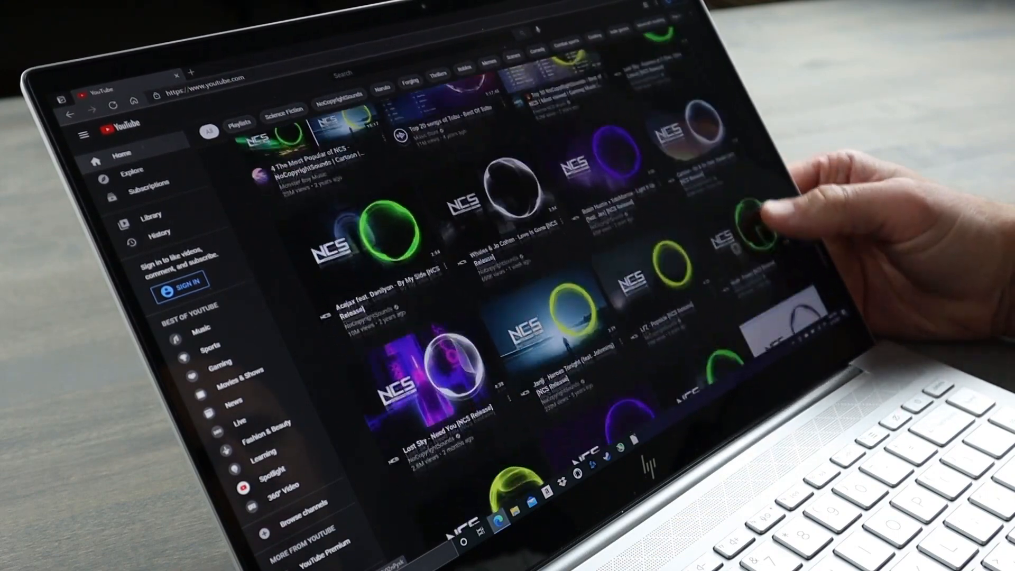